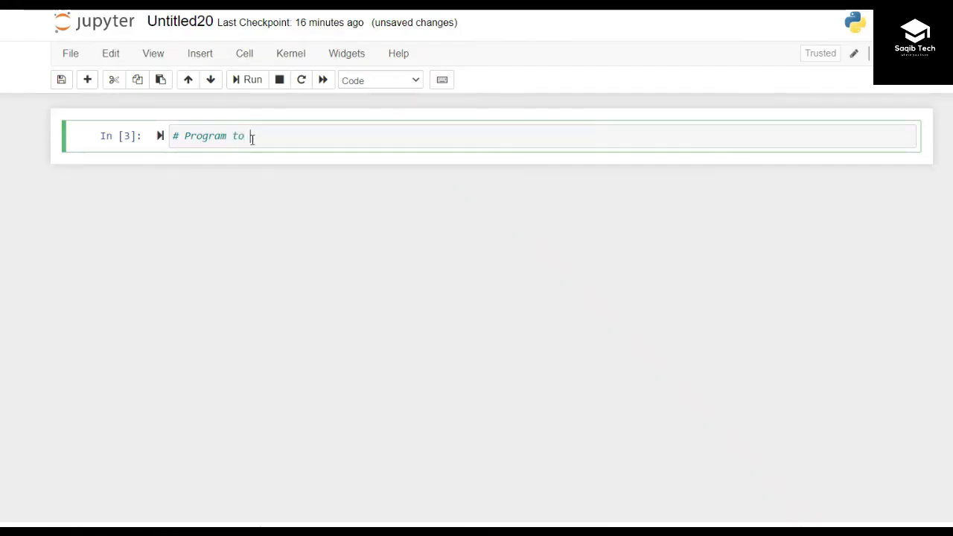
Type the comment '# Program to find unique values in the list' in the code cell
type("find u")
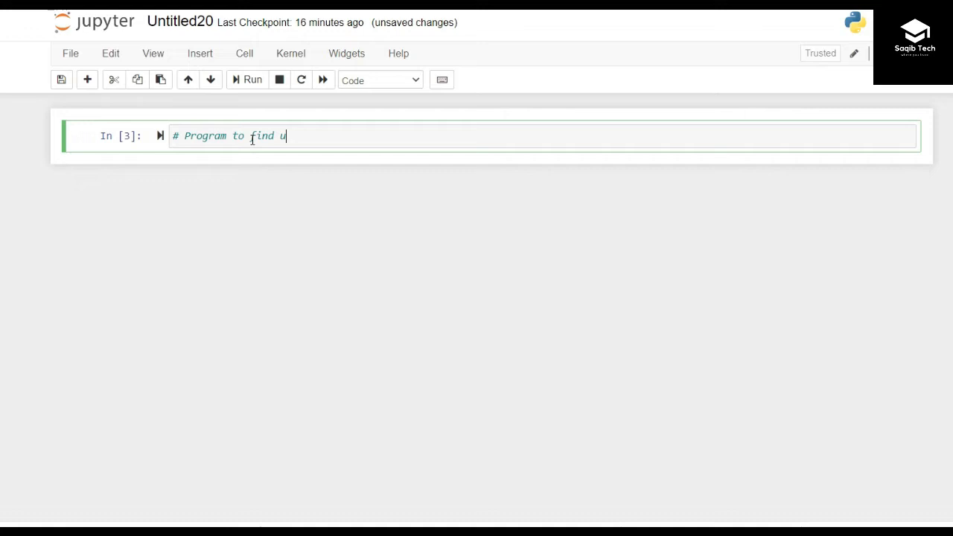
type("nique values")
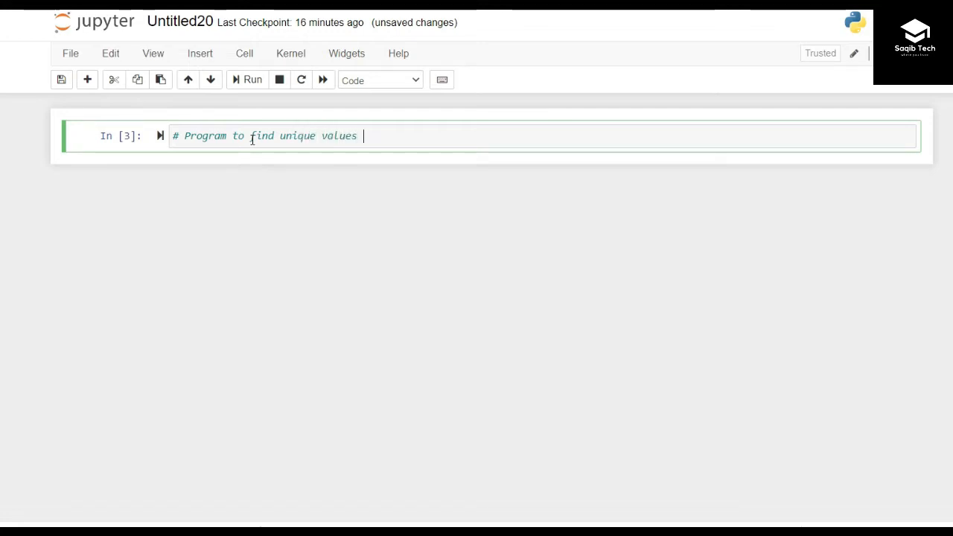
type("in the list")
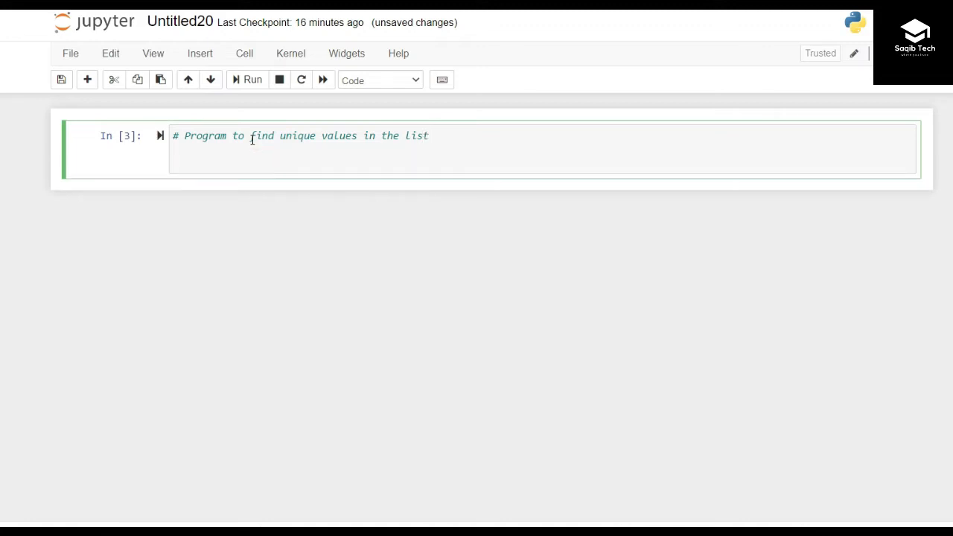
Define numbers = [1,2,3,2,1,4,5,6,5,8,1,2,9,11,6] below the comment, followed by blank lines
type("numbers")
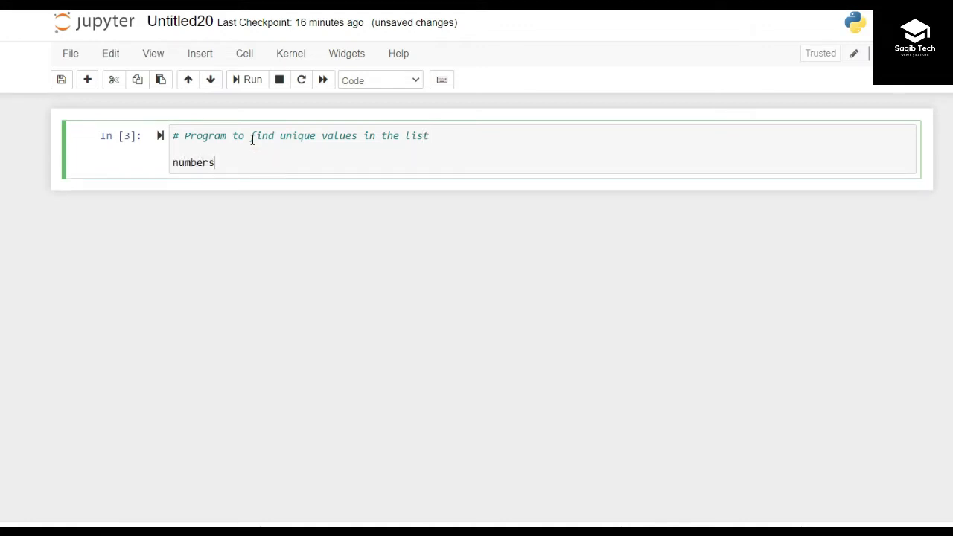
type("= [1,2,3,2,1,4,5,6,5,8,1,2,9,11,6]")
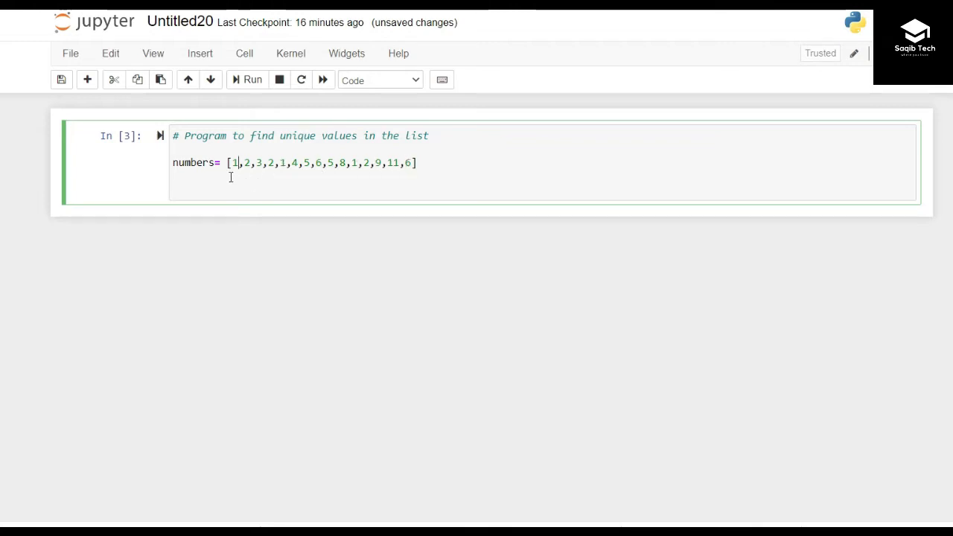
key("Enter")
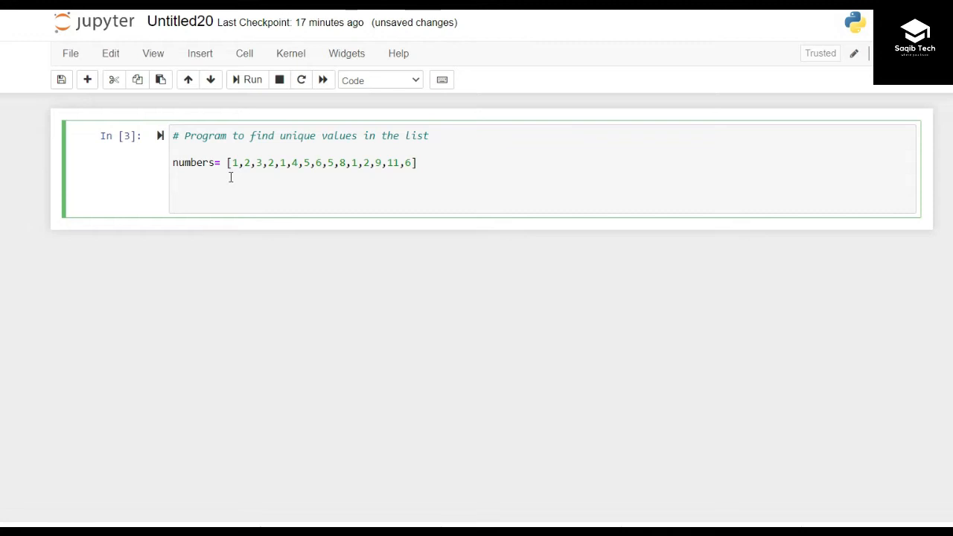
key("enter")
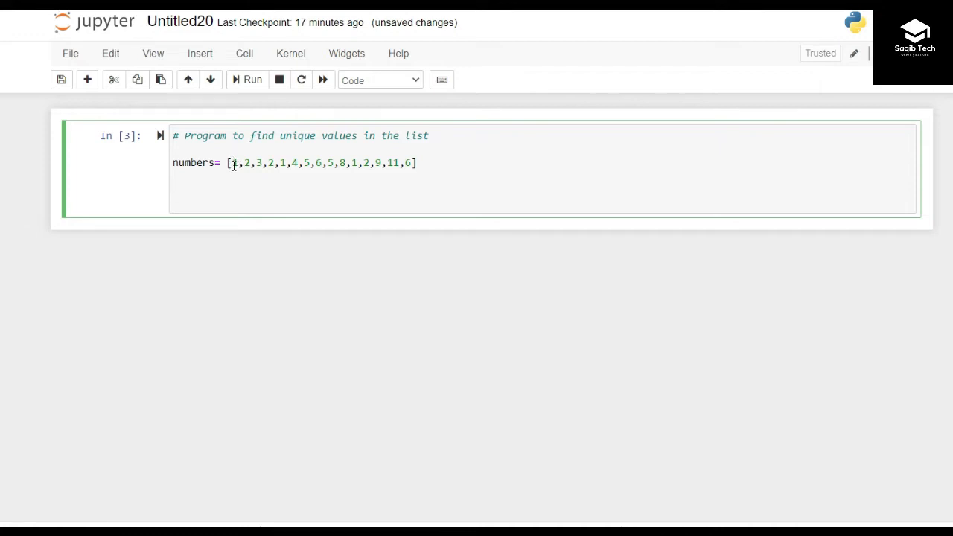
left_click(235, 162)
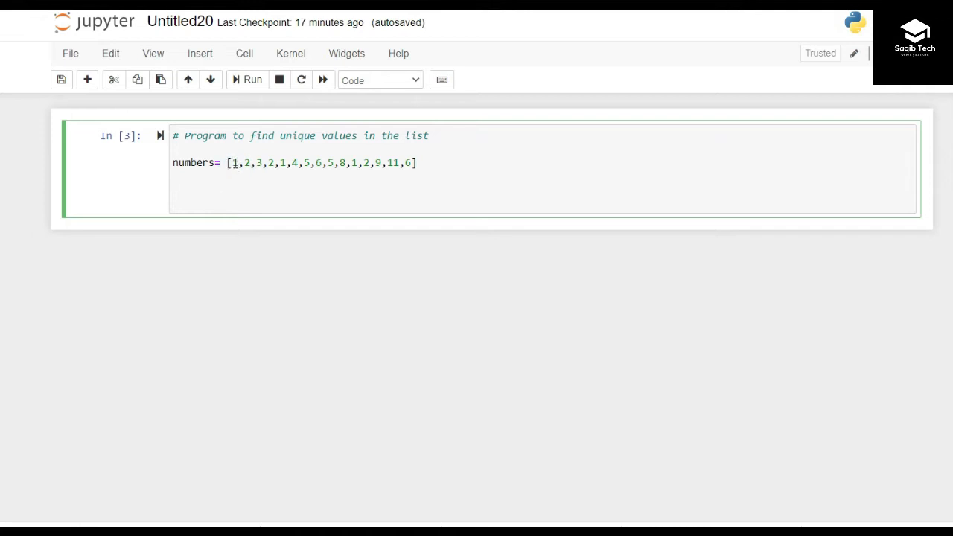
double_click(233, 162)
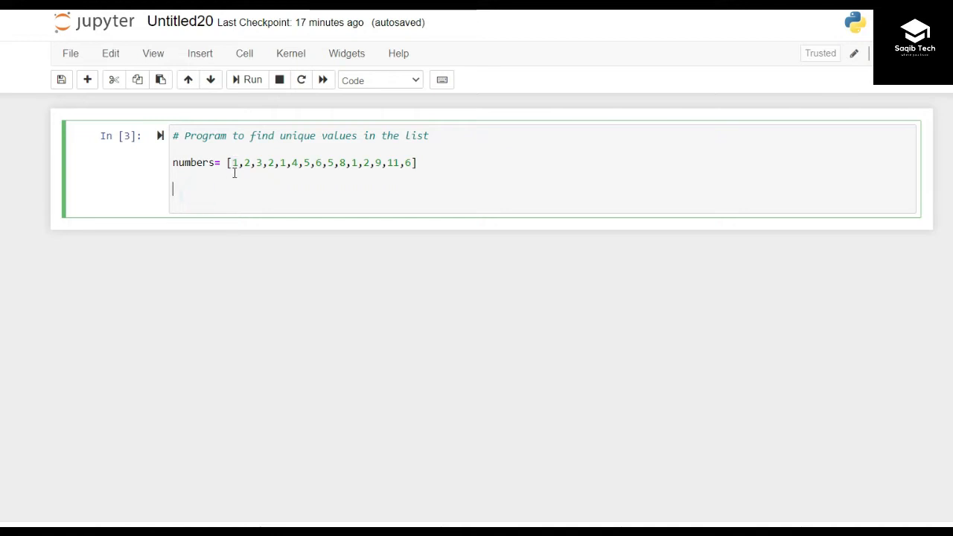
left_click(234, 162)
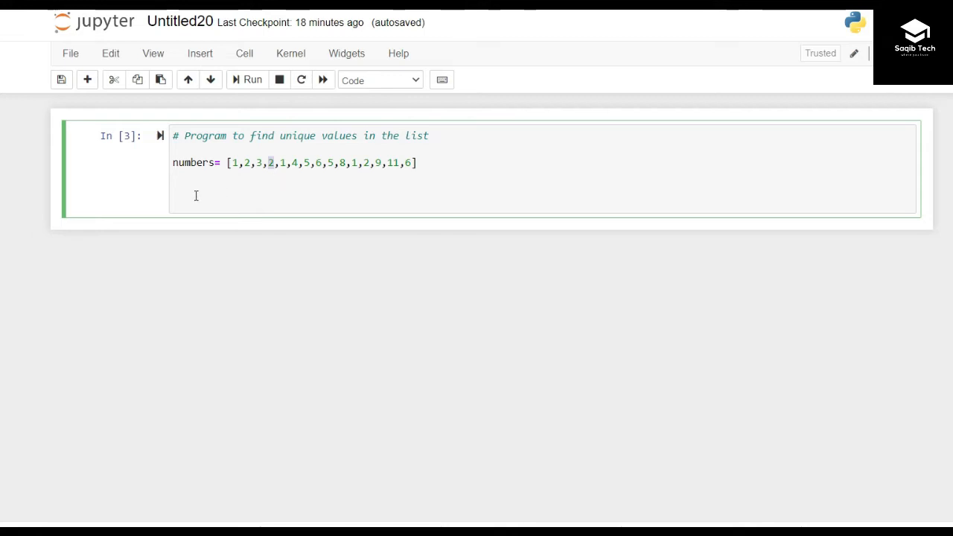
Define unique = list(), briefly trying [ ], then begin a 'for' line below it
type("unique")
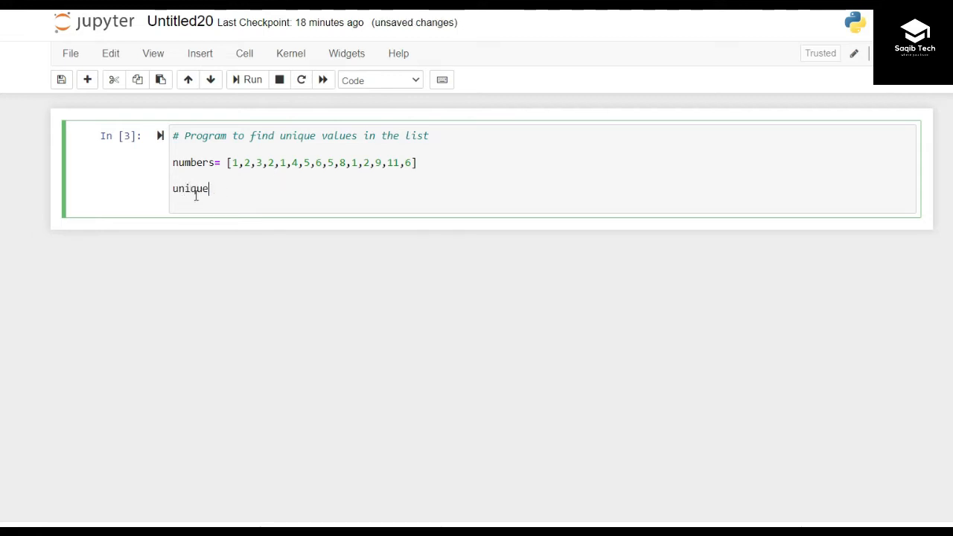
type("=")
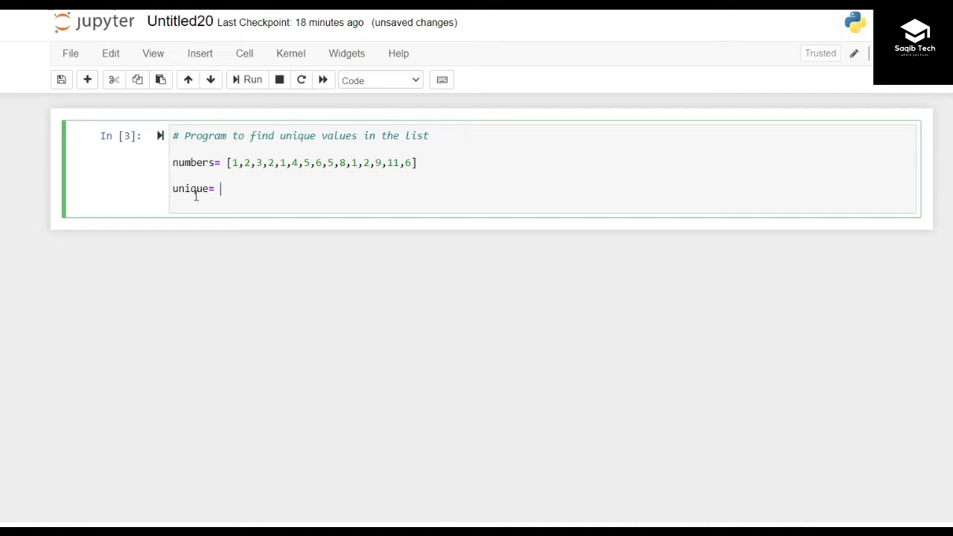
type("list")
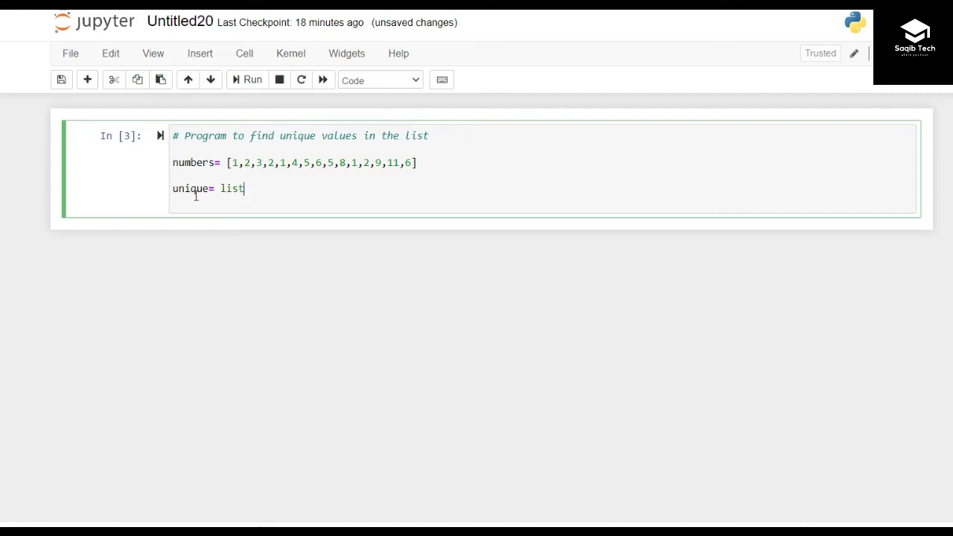
type("()")
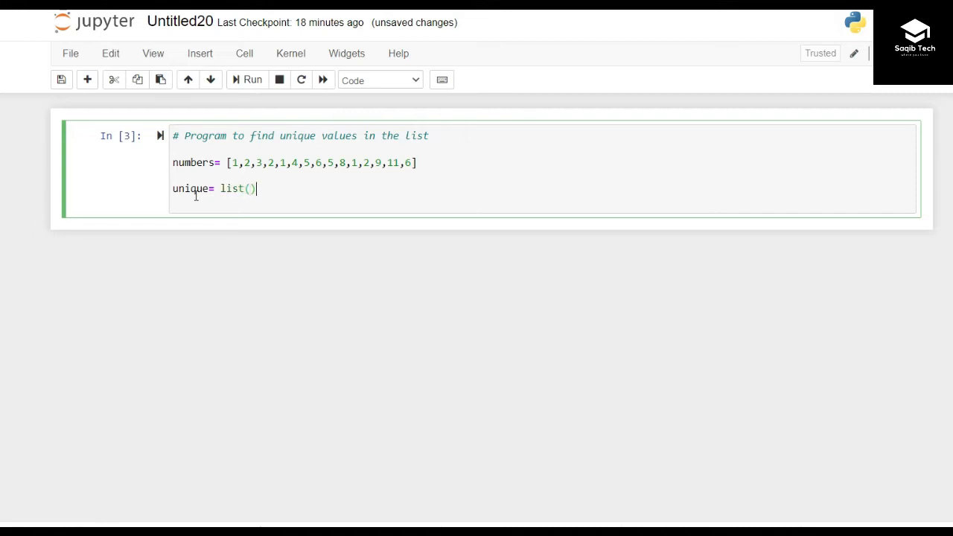
type("[ ]")
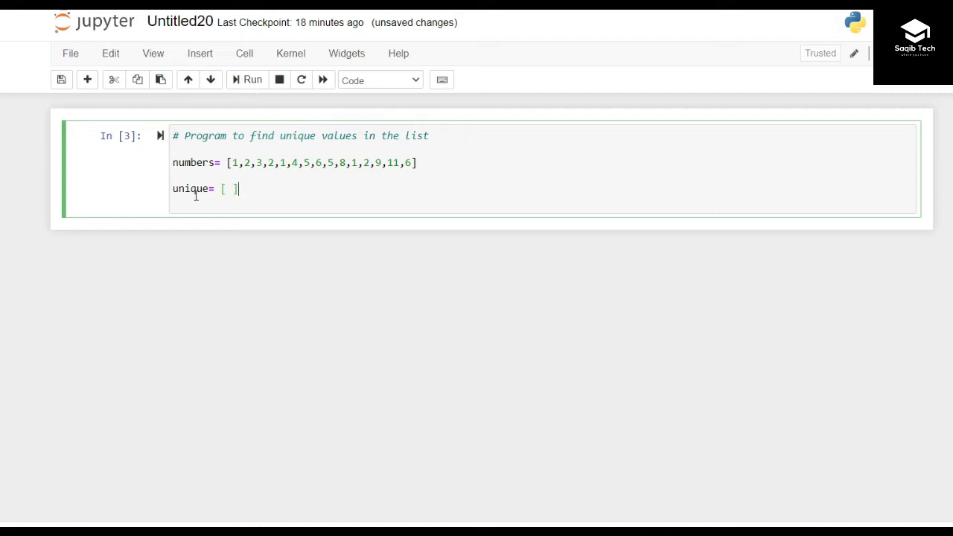
key("Enter")
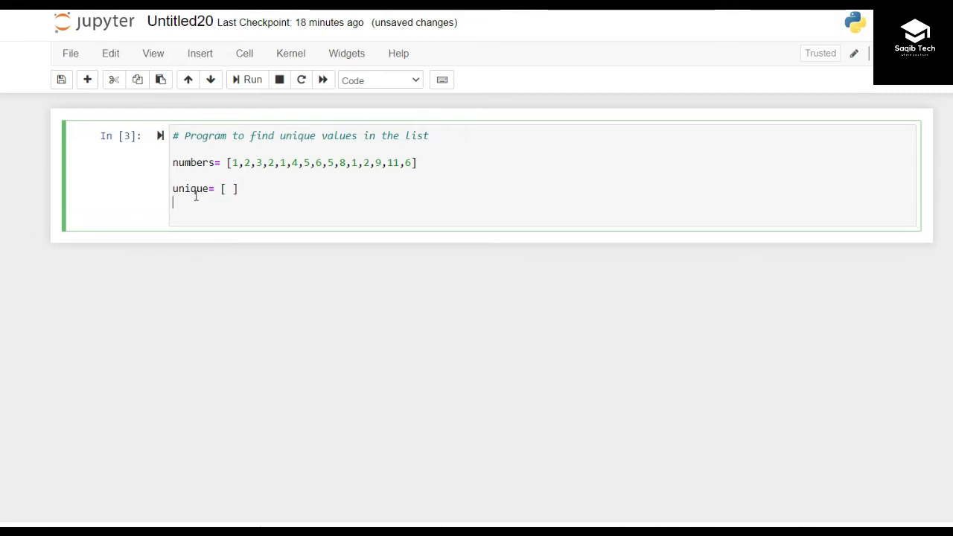
type("list")
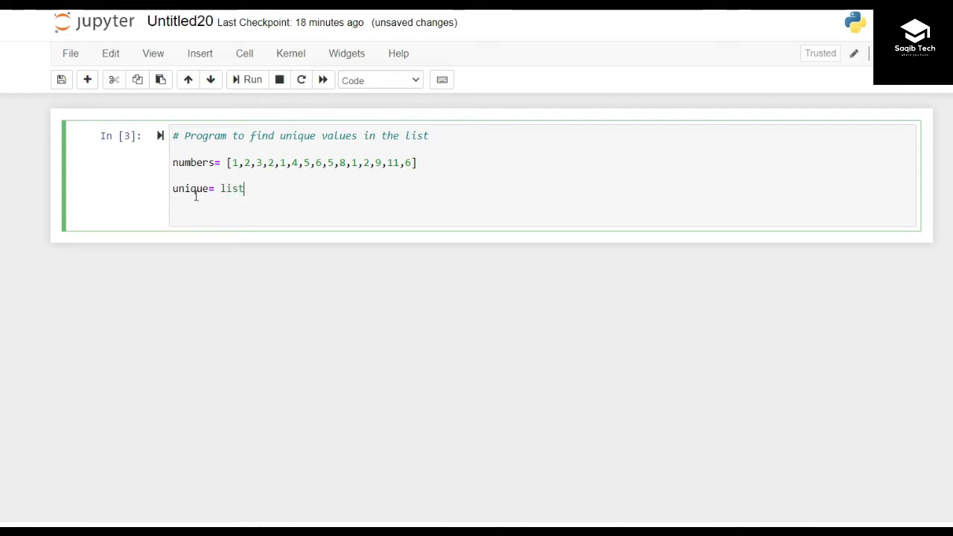
type("()")
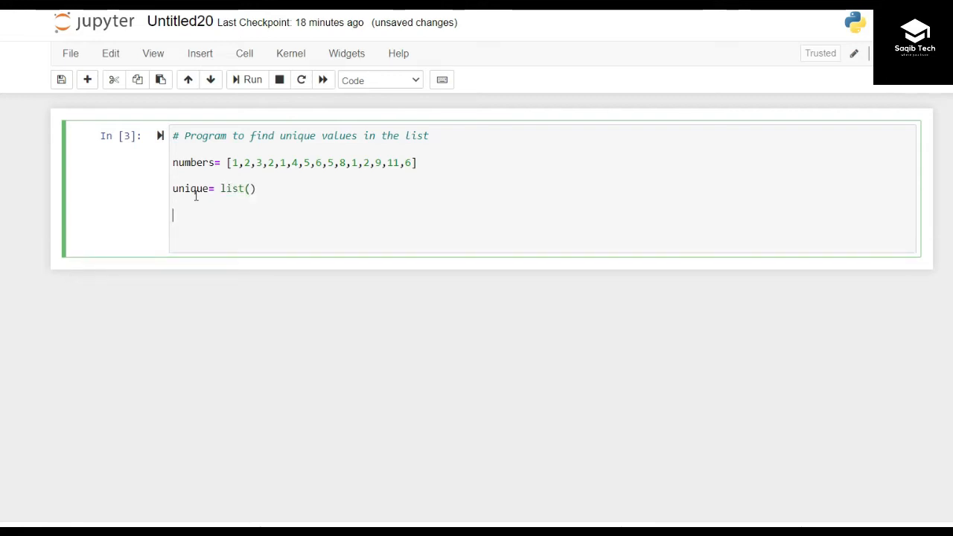
type("for")
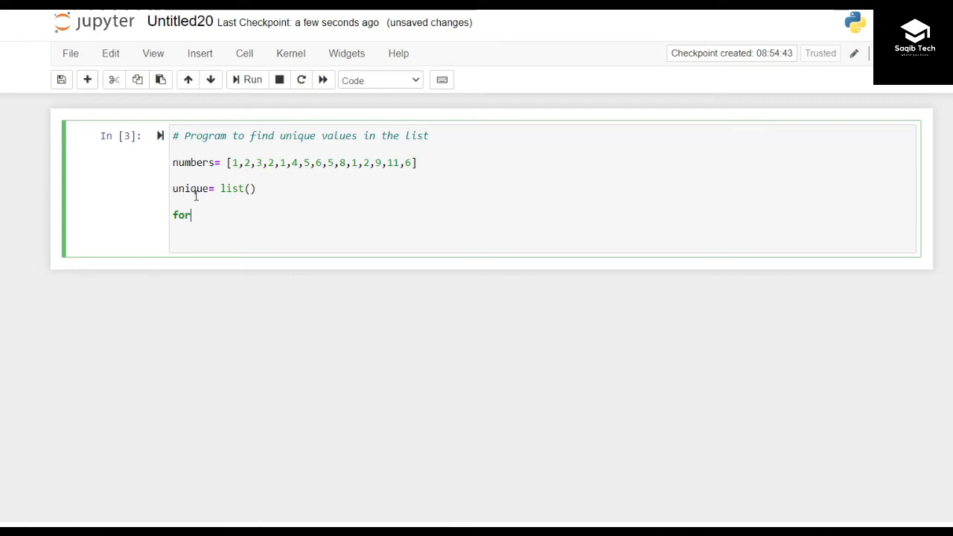
Write 'for num in numbers:' with an if condition checking num against unique
type("num")
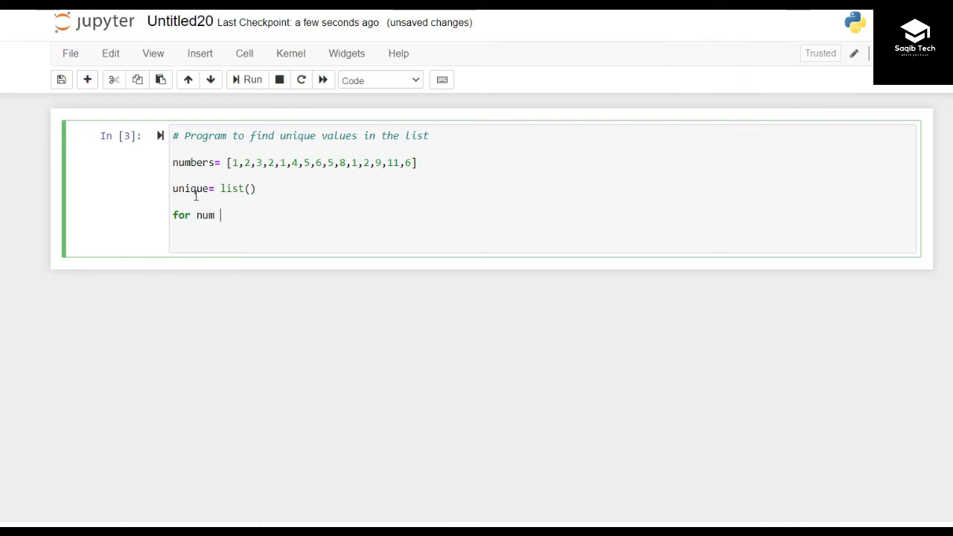
type("in numbers")
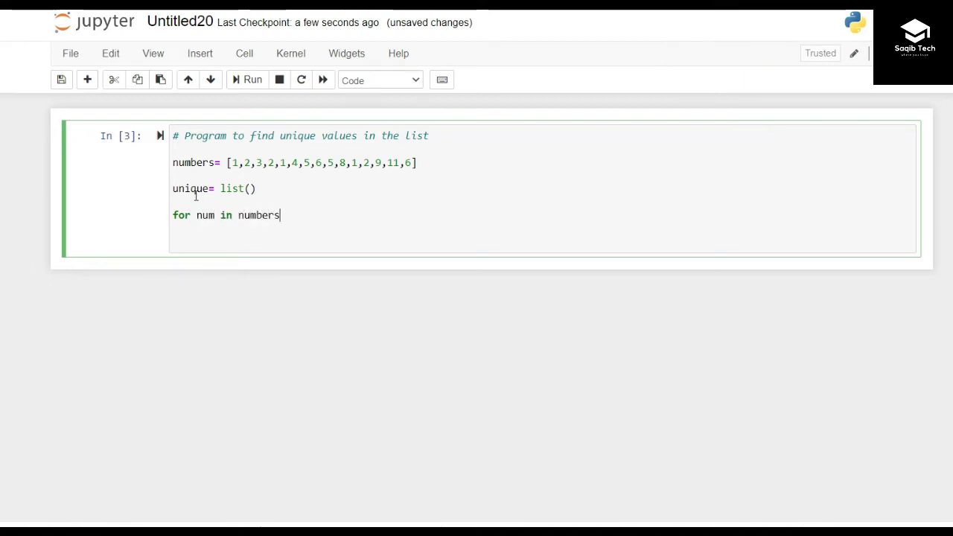
type(":")
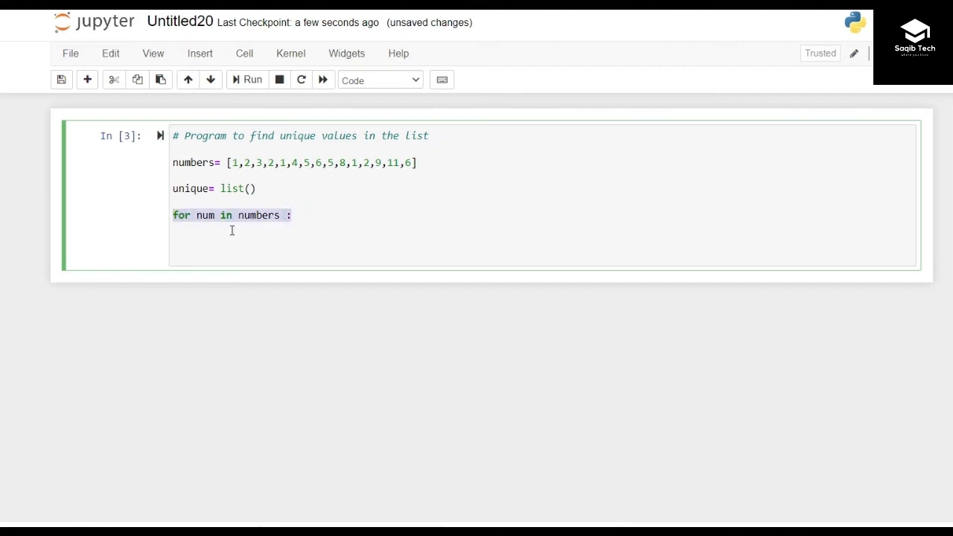
type("if num i")
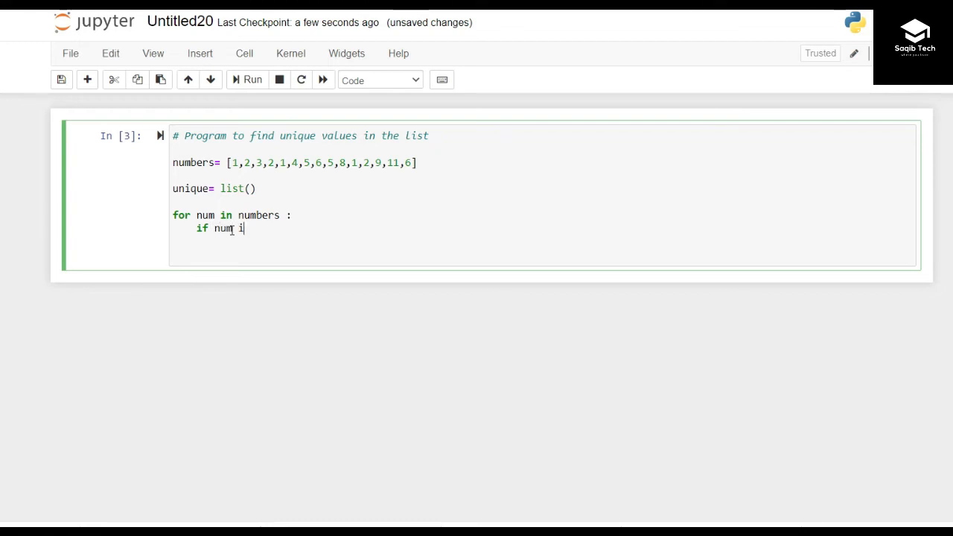
key("Backspace")
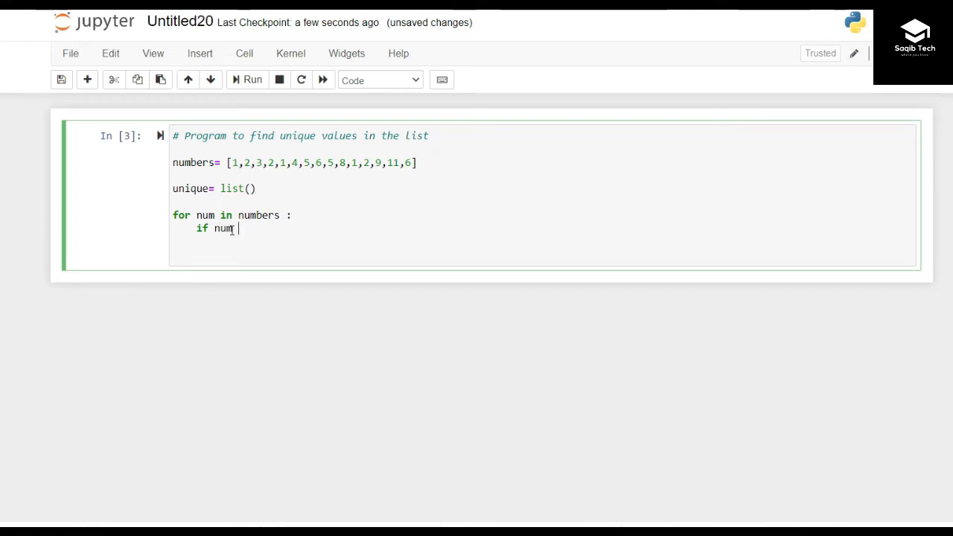
double_click(192, 189)
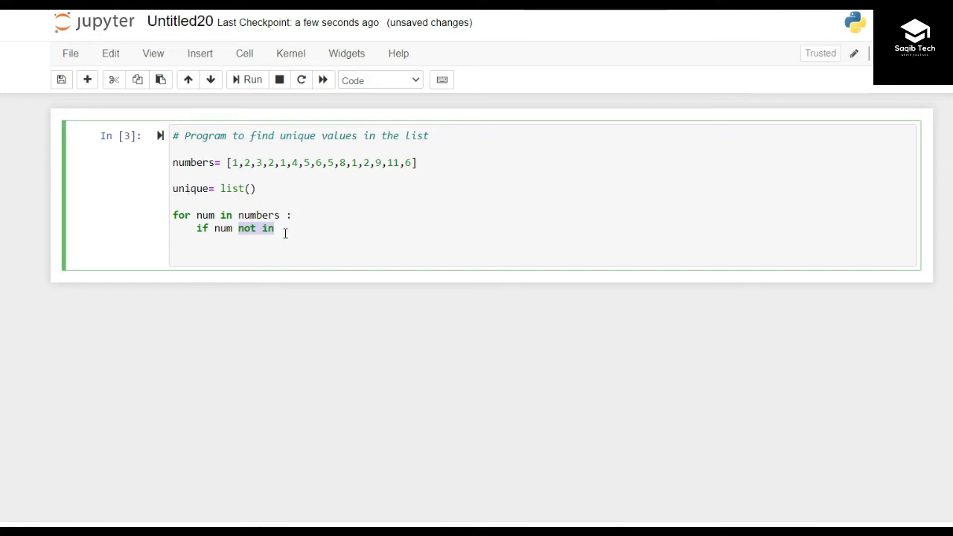
type("uniq")
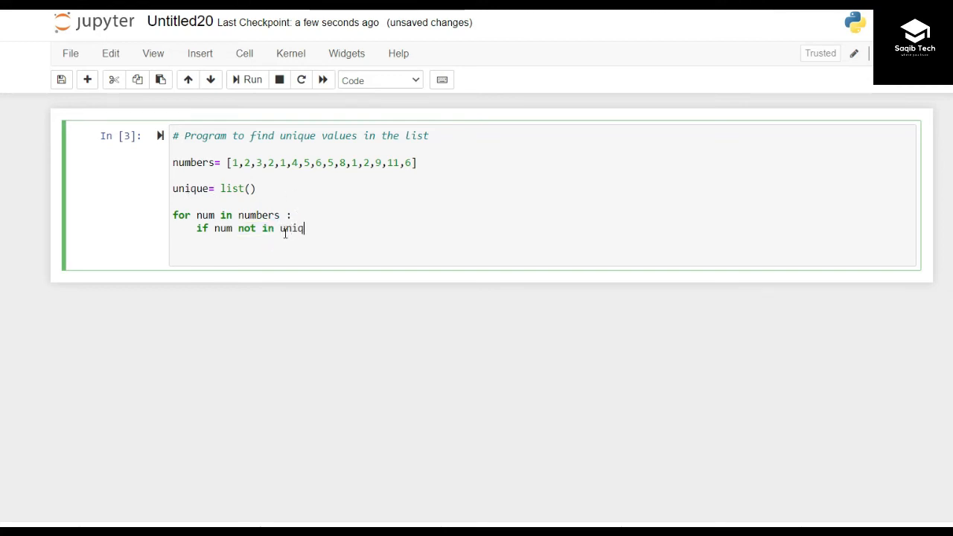
type("ue:")
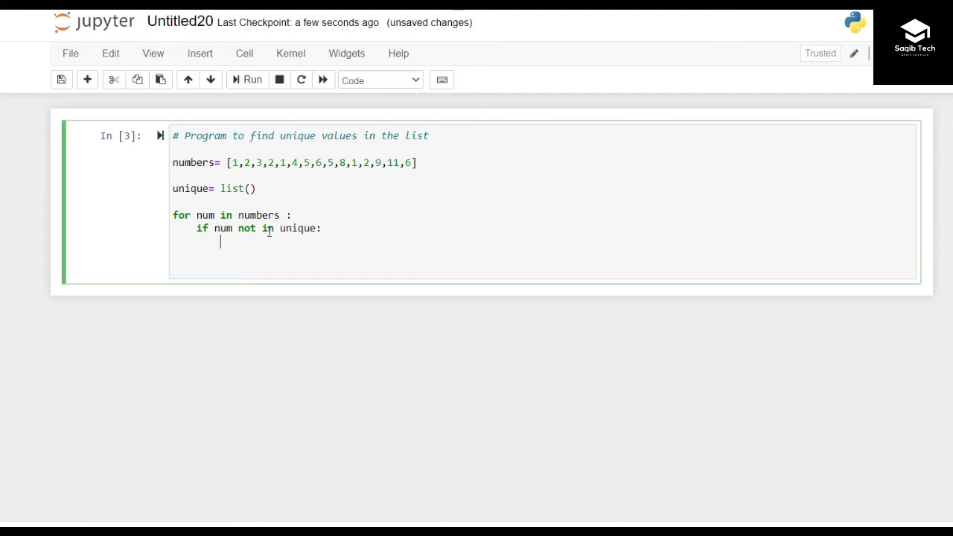
Add 'unique = unique + [num]' with the comment '# append is another method'
double_click(223, 228)
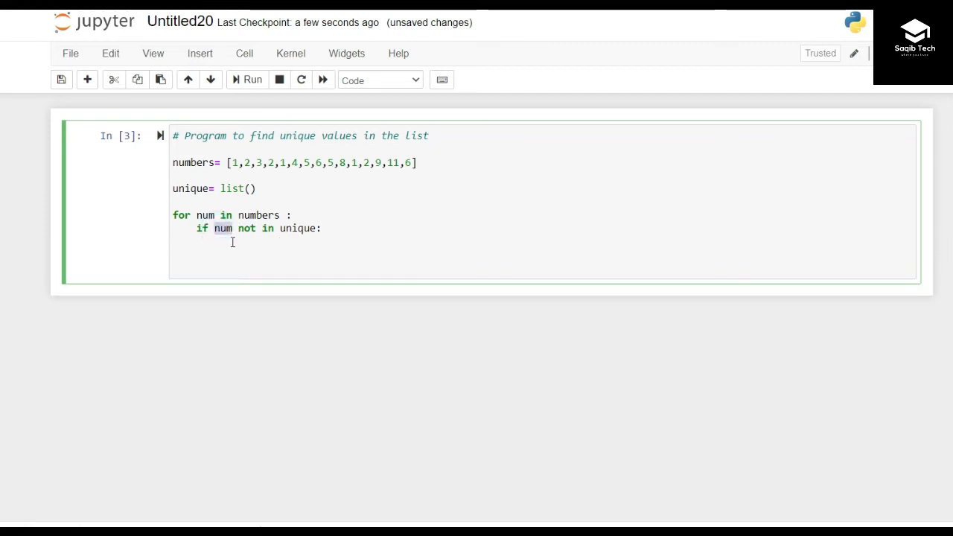
type("unique= uniq")
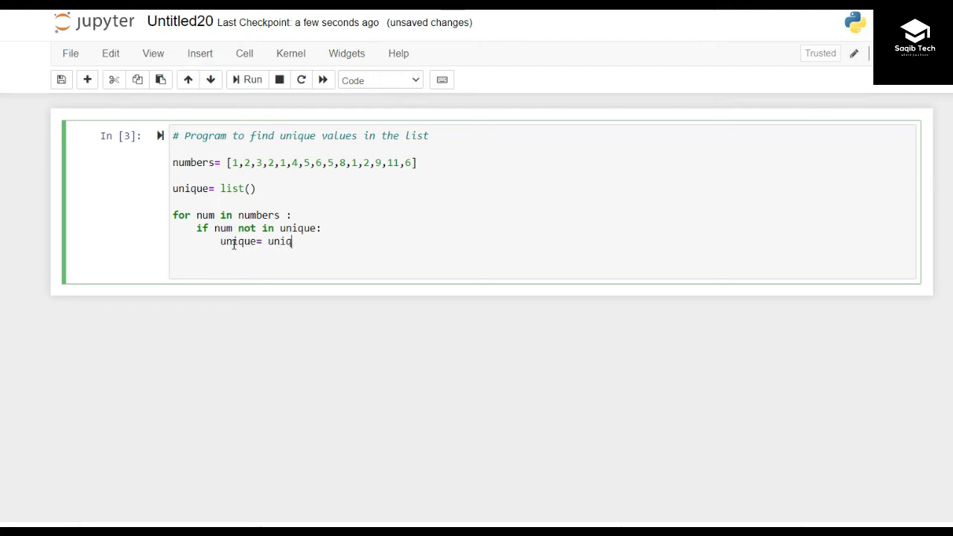
type("ue")
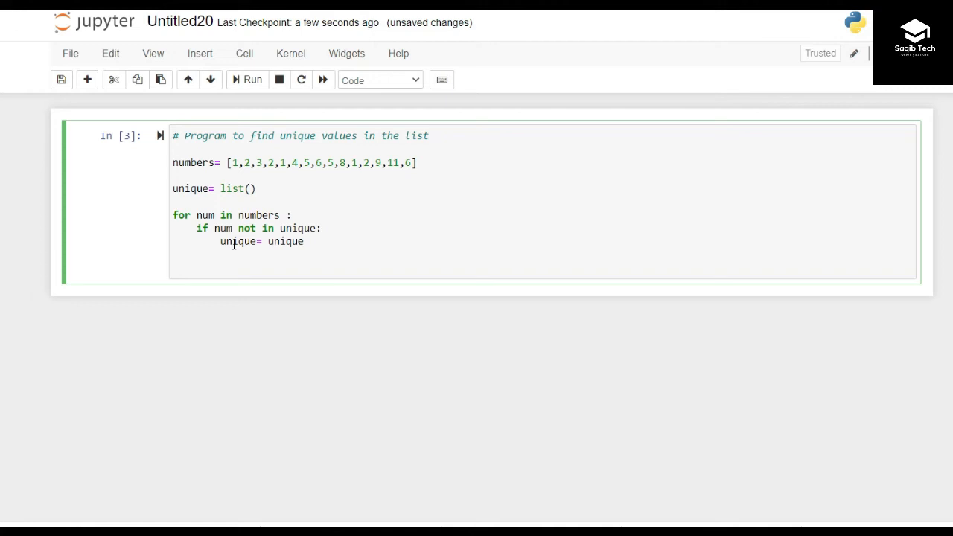
type("+ []")
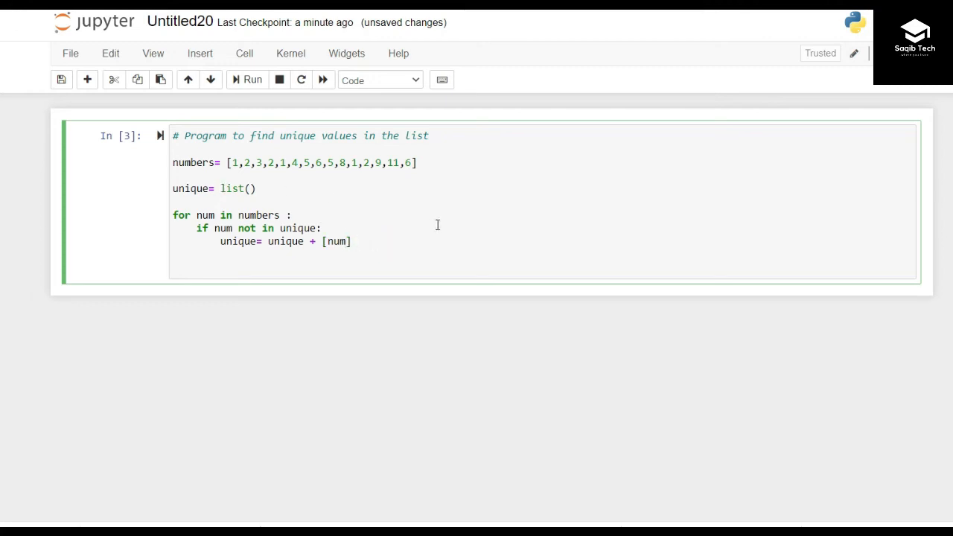
type("# append is anothe")
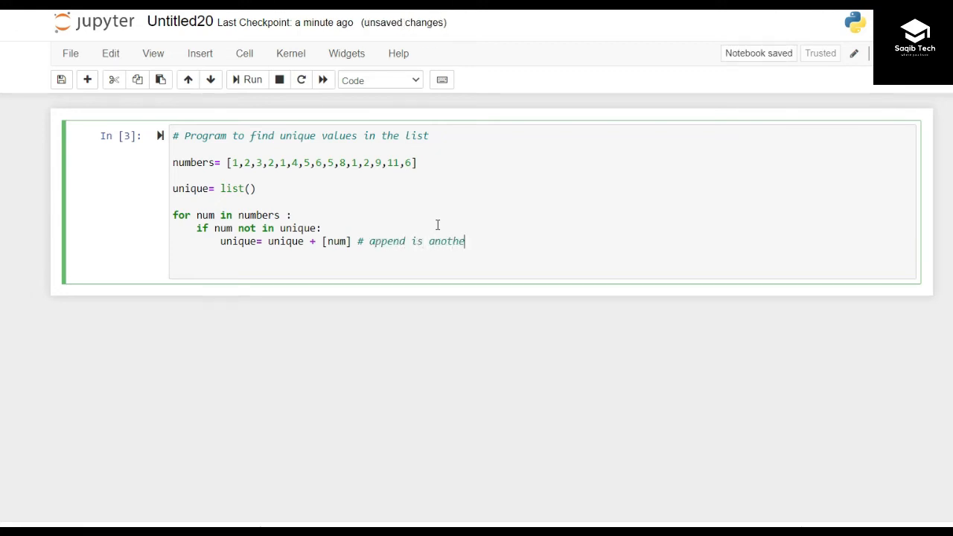
type("r method")
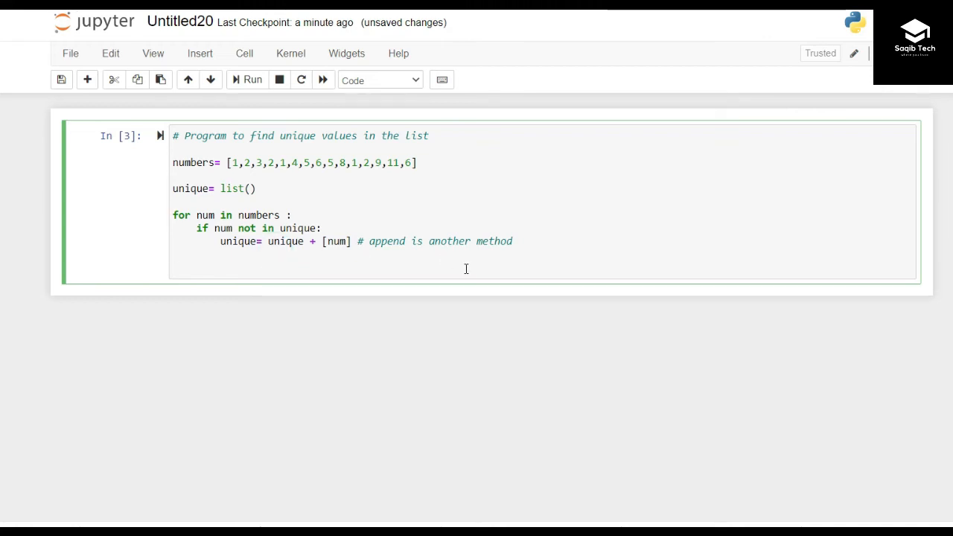
Add '# now print the results', print("Unique numbers are : "), and a loop calling print(num)
key("enter")
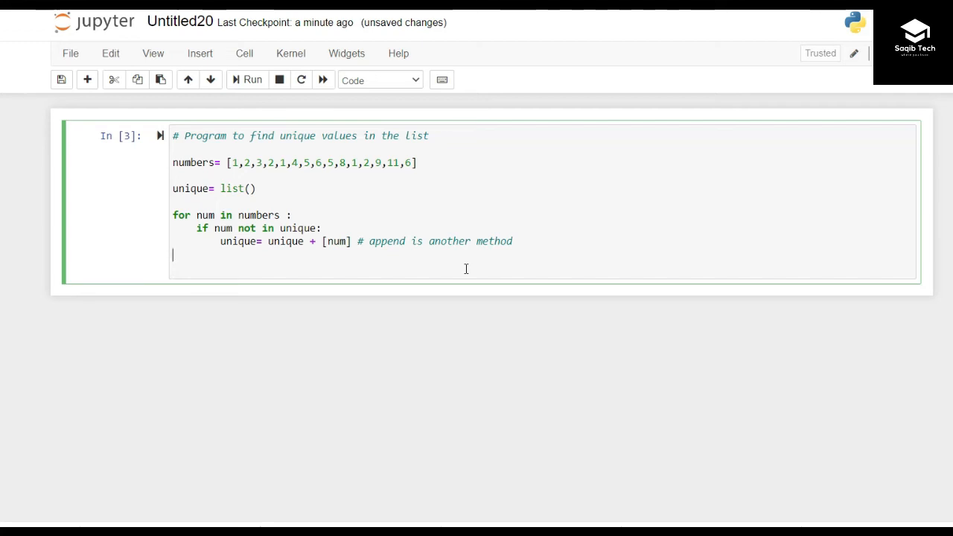
type("# now")
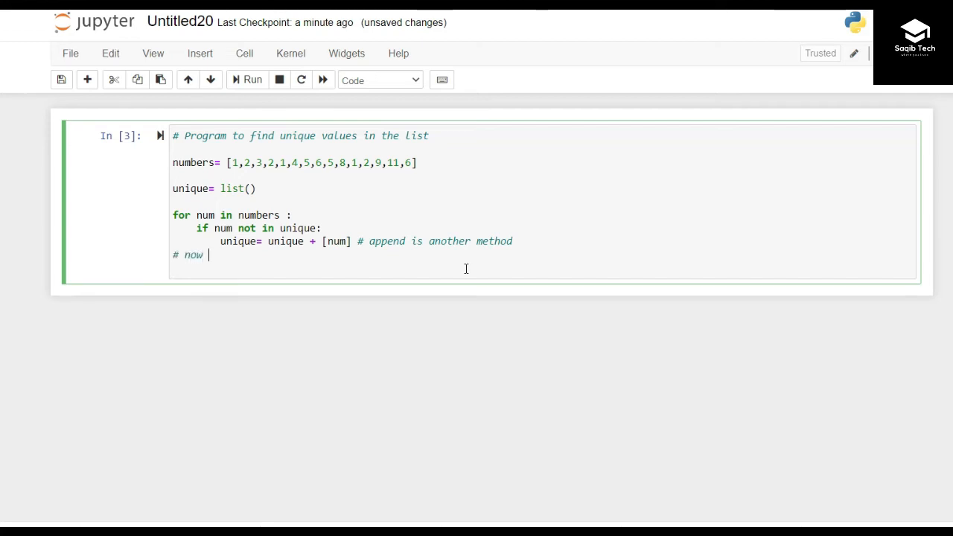
type("print the results")
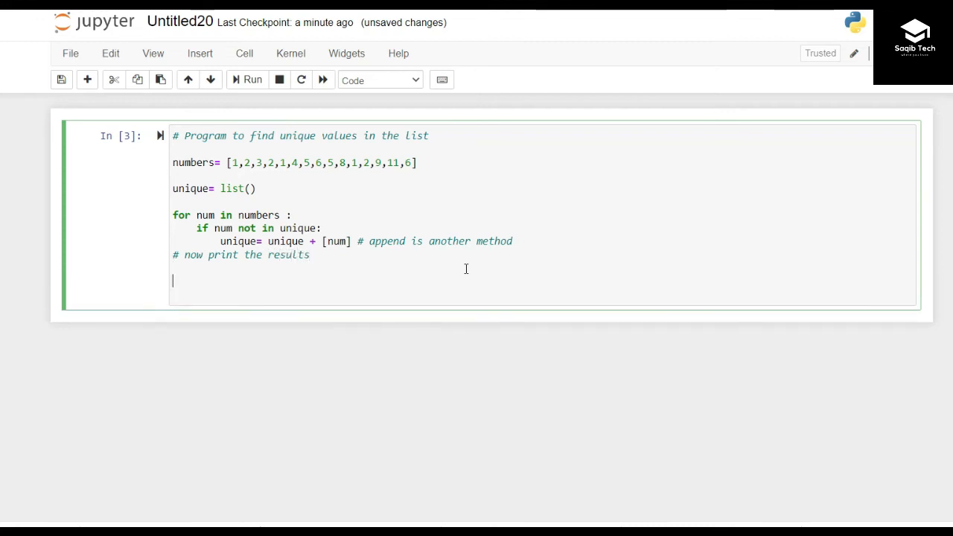
type("for")
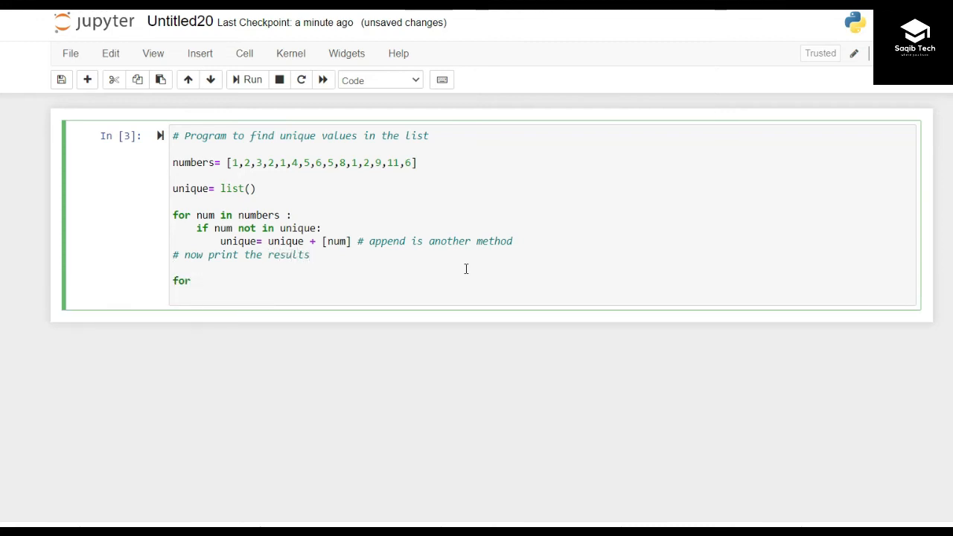
type("num in unique :")
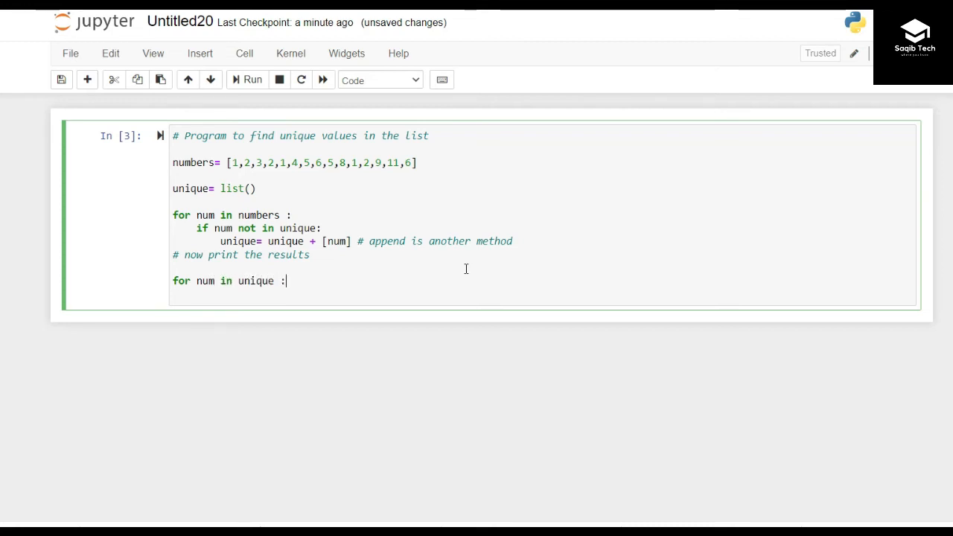
type("print(\"")
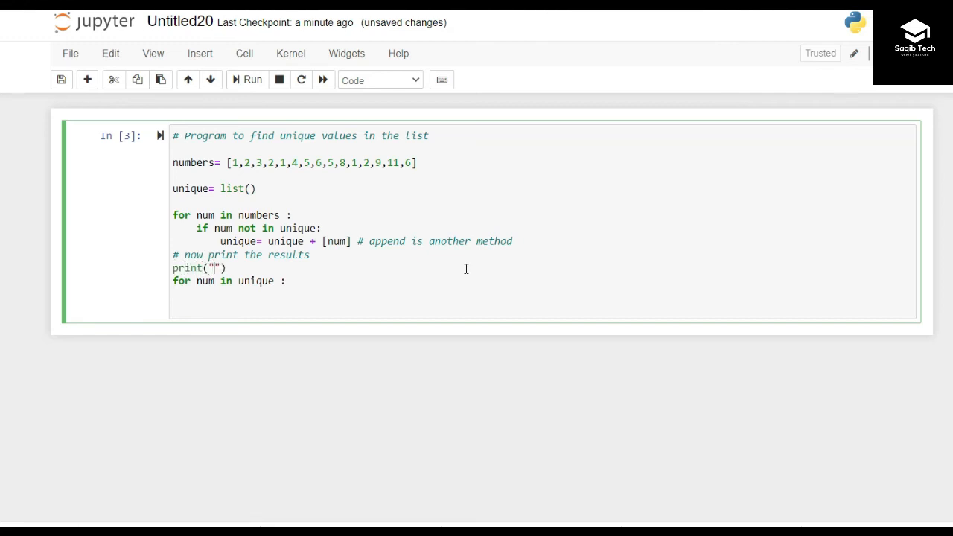
type("Unique numbers are :")
type("pr")
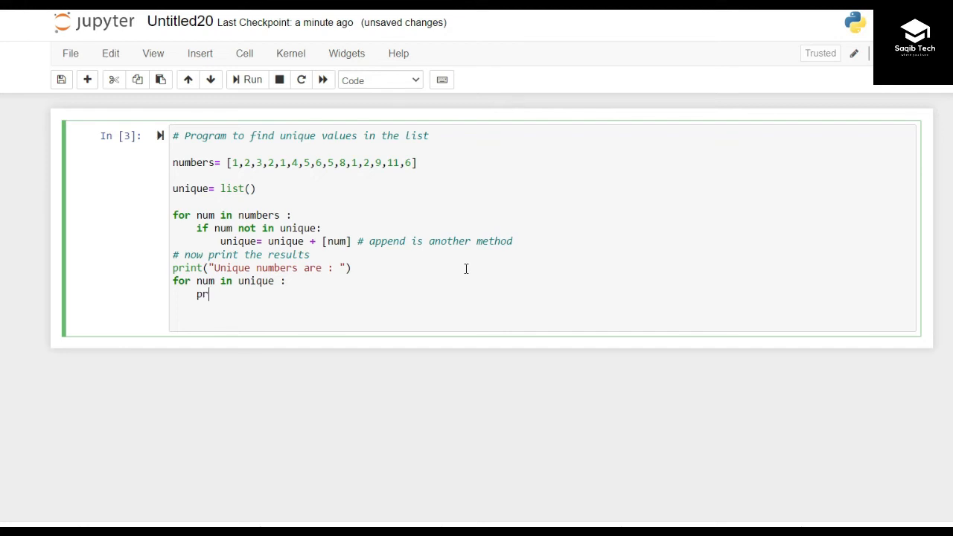
type("int()")
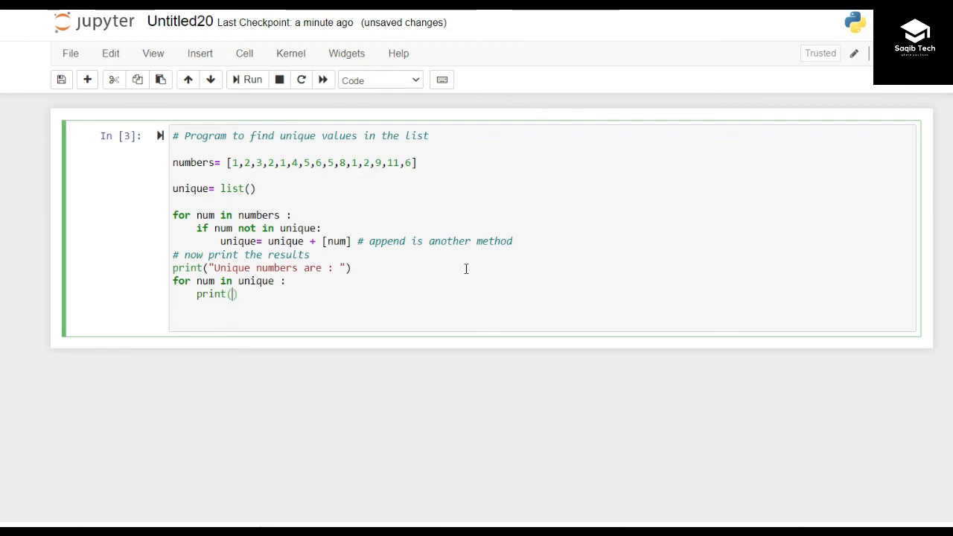
type("num")
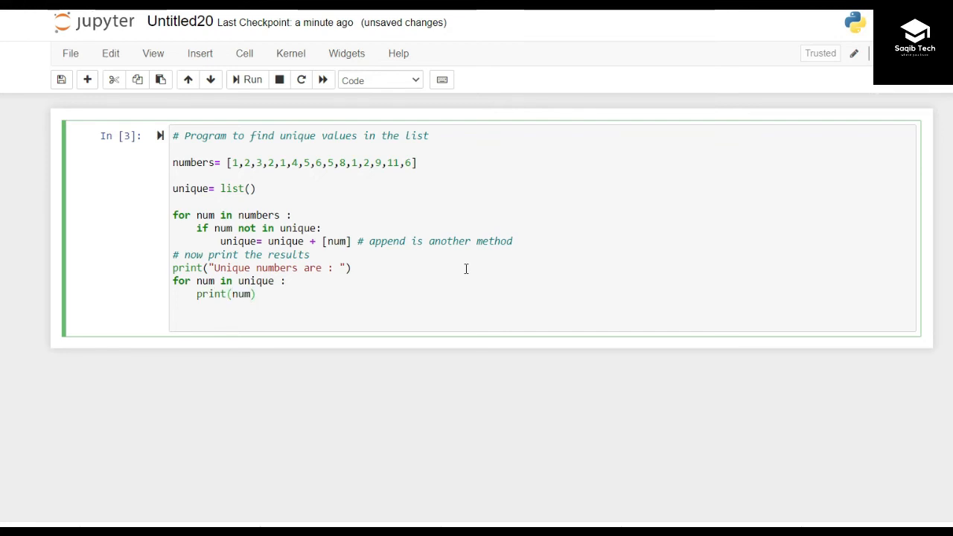
Run the cell, printing 'Unique numbers are :' then 1, 2, 3, 4, 5, 6, 8, 9, 11
left_click(252, 80)
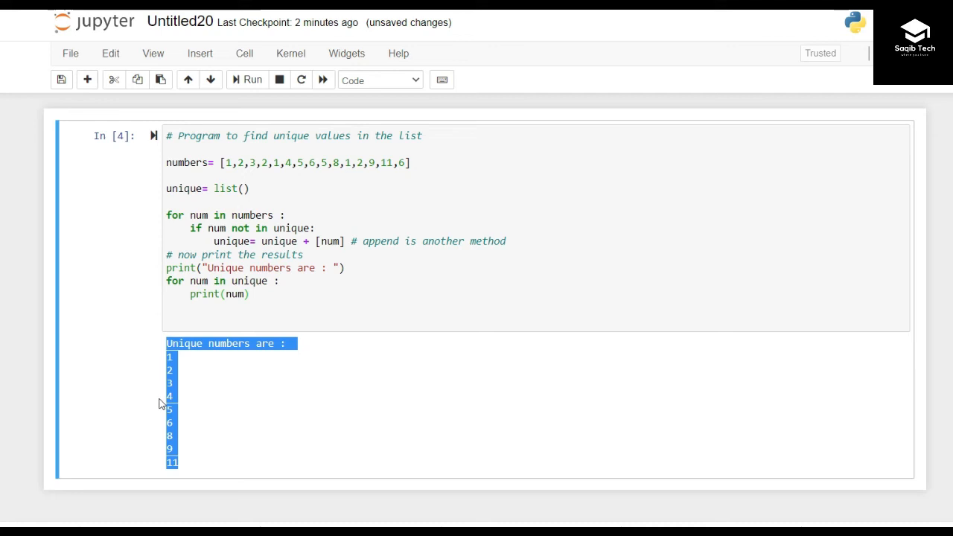
left_click(178, 468)
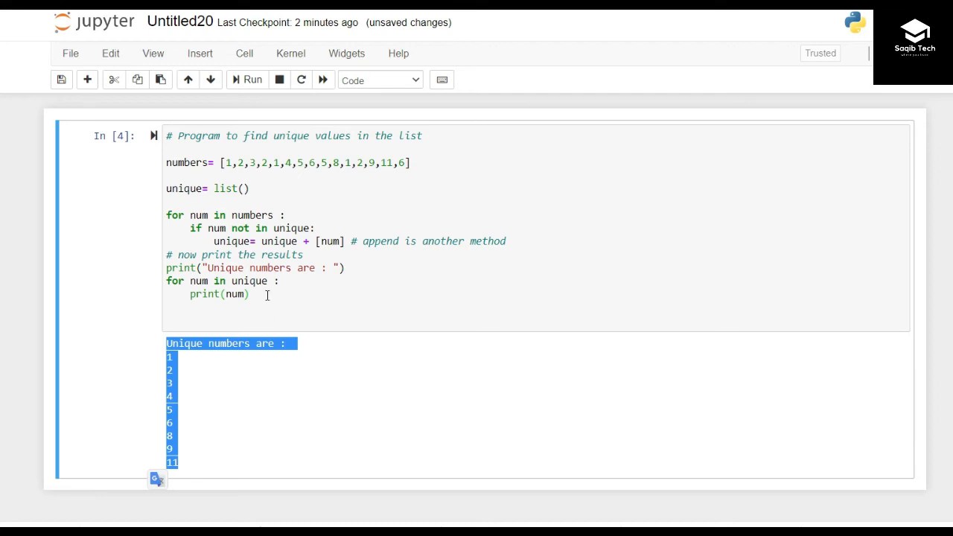
left_click(409, 165)
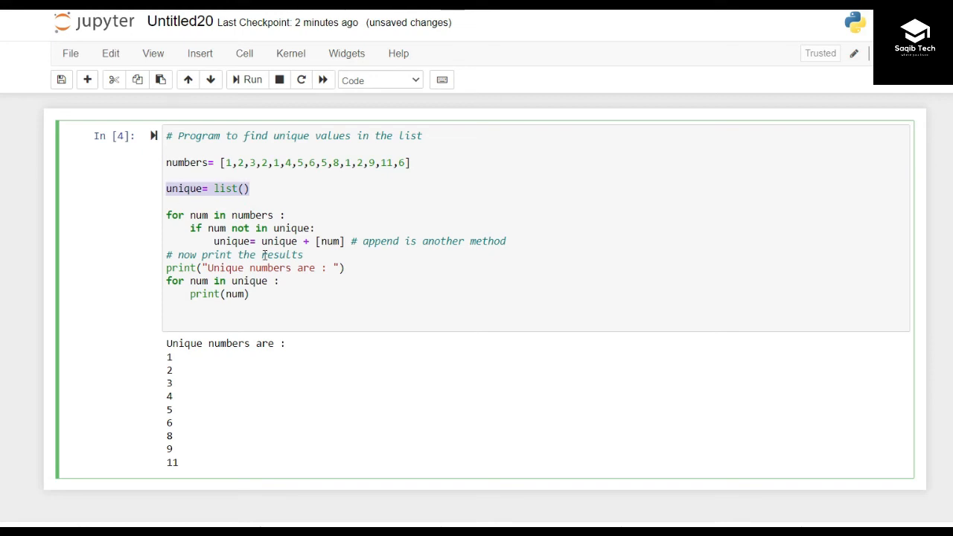
mouse_move(150, 381)
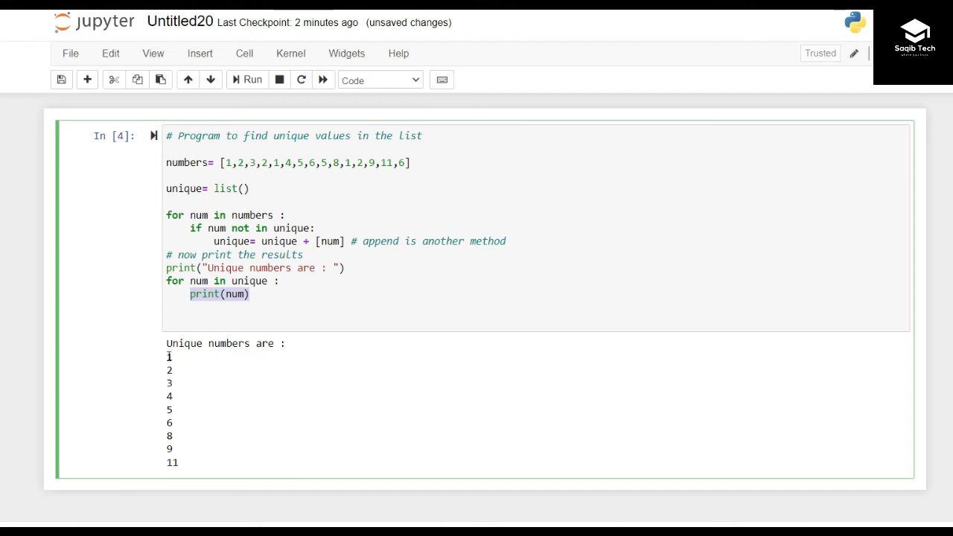
Change the final print(num) to print(num, end=" ")
left_click_drag(170, 355, 172, 387)
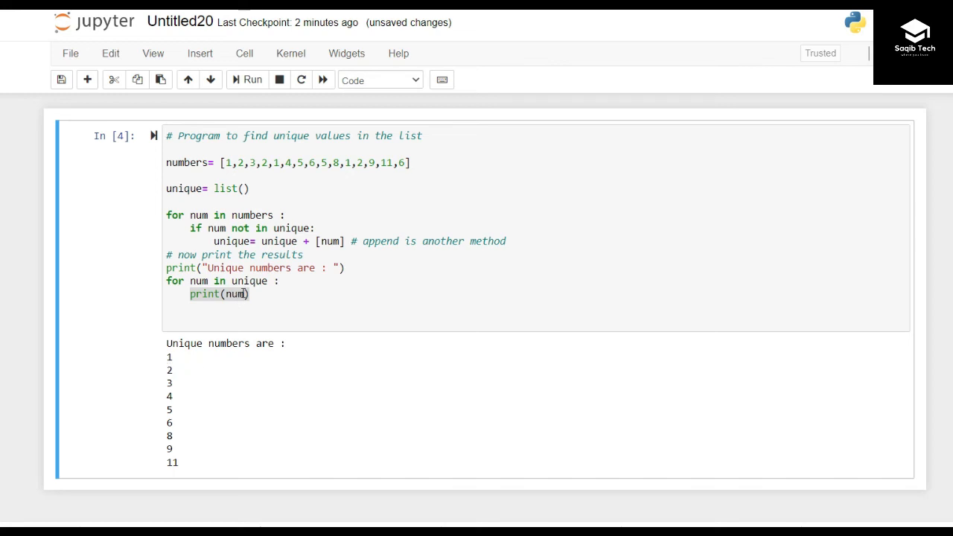
type(",")
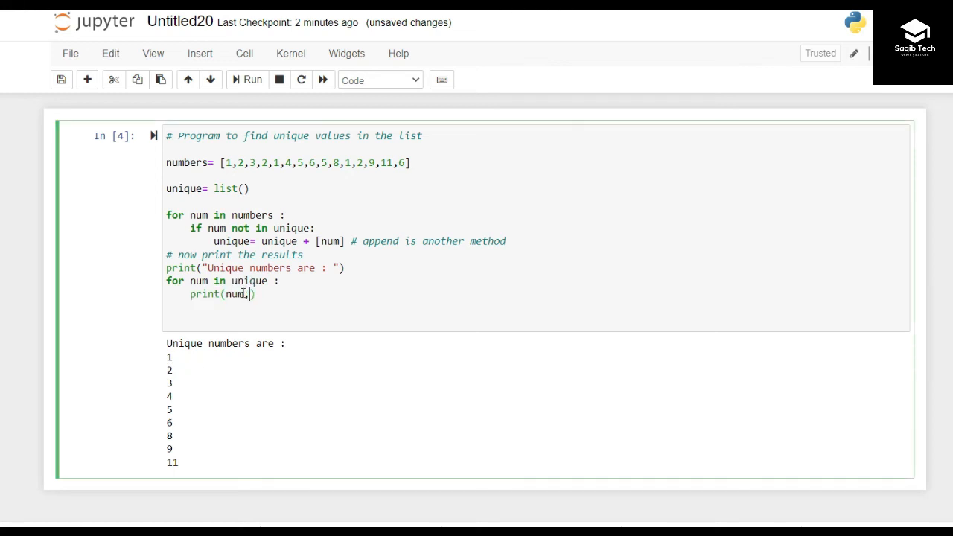
type("end=")
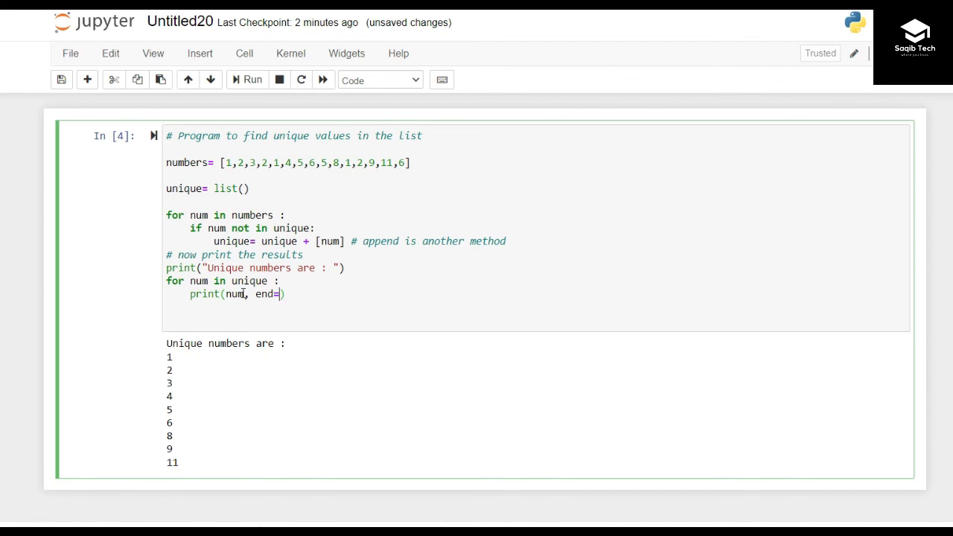
type("\" \"")
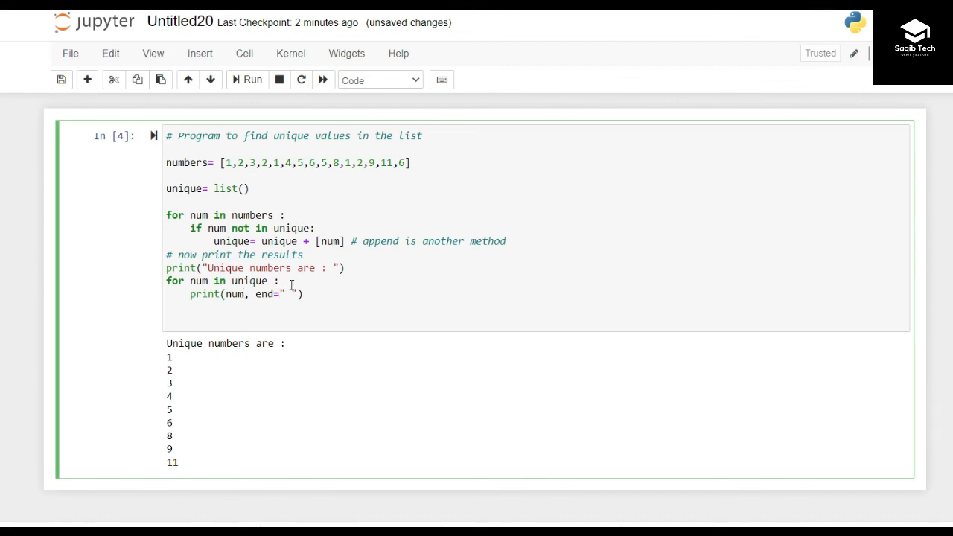